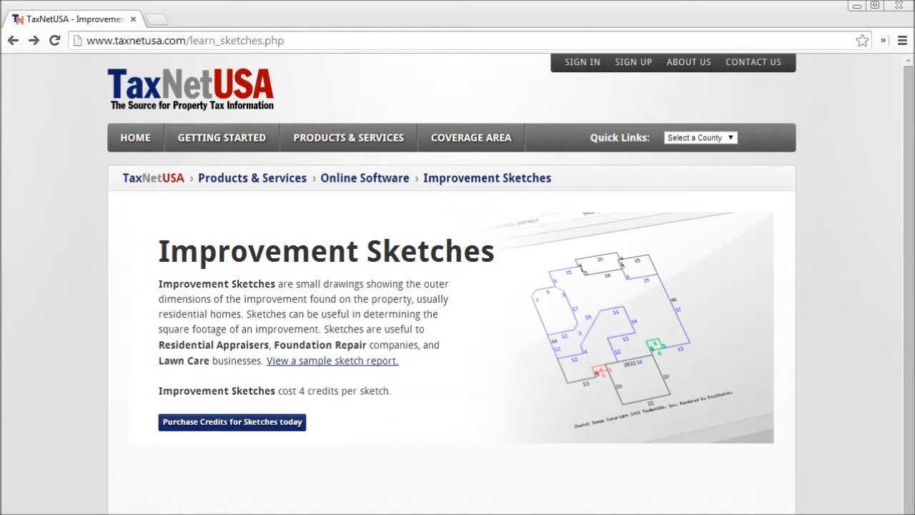
{"action": "mouse_move", "coordinate": [583, 64]}
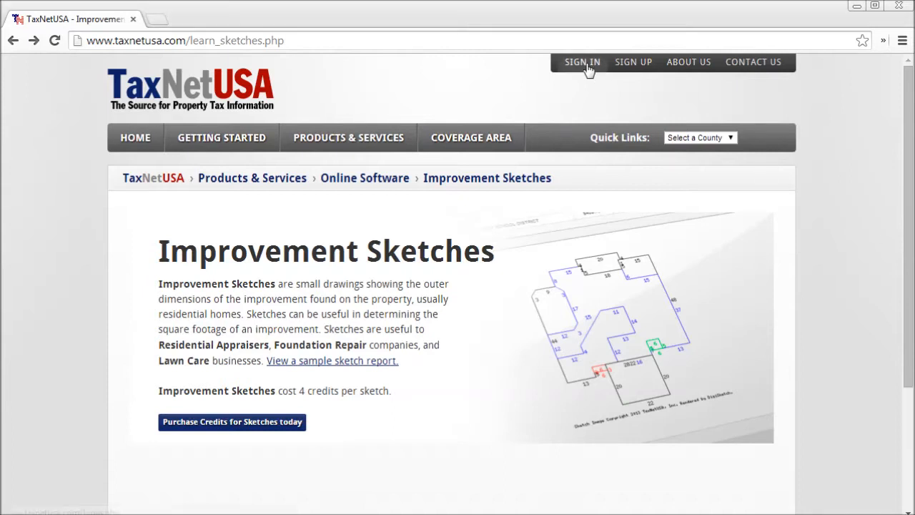
Sign in to the TaxNetUSA account with the saved username and password
{"action": "left_click", "coordinate": [582, 61]}
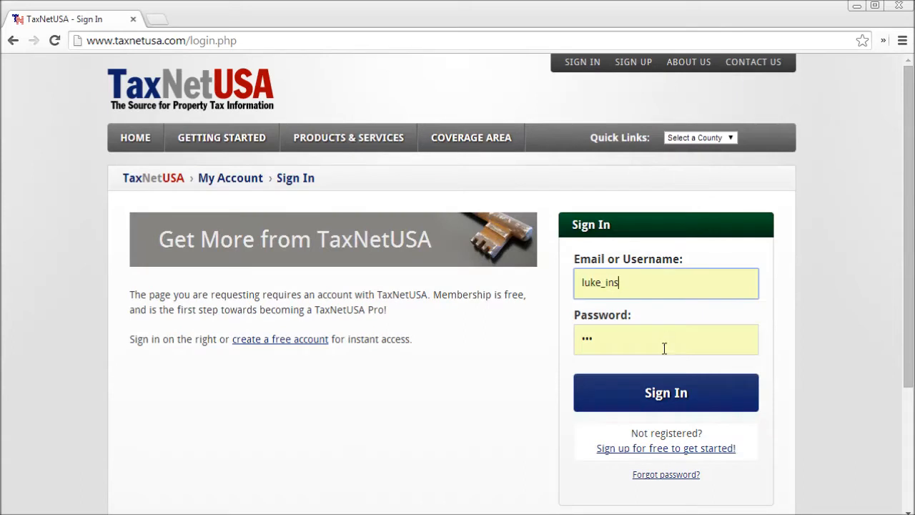
{"action": "left_click", "coordinate": [667, 391]}
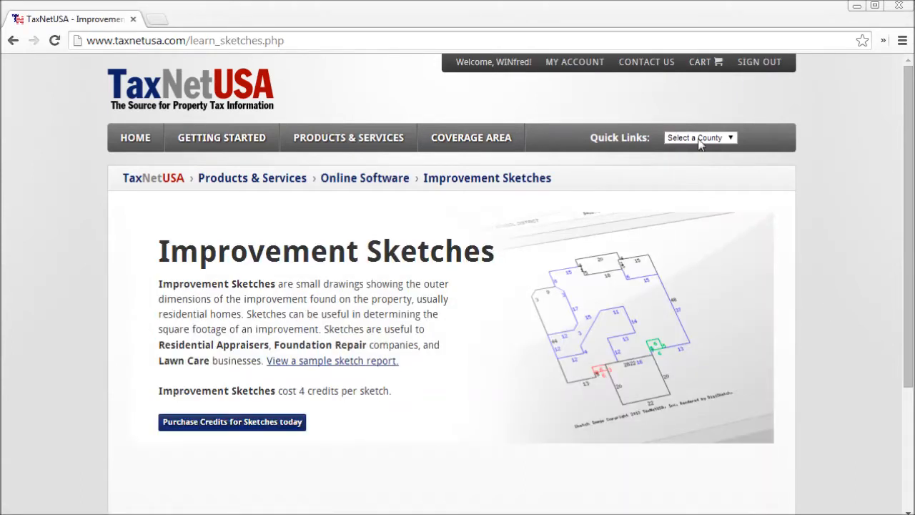
Choose Dallas from the Quick Links counties to reach its property search
{"action": "left_click", "coordinate": [699, 137]}
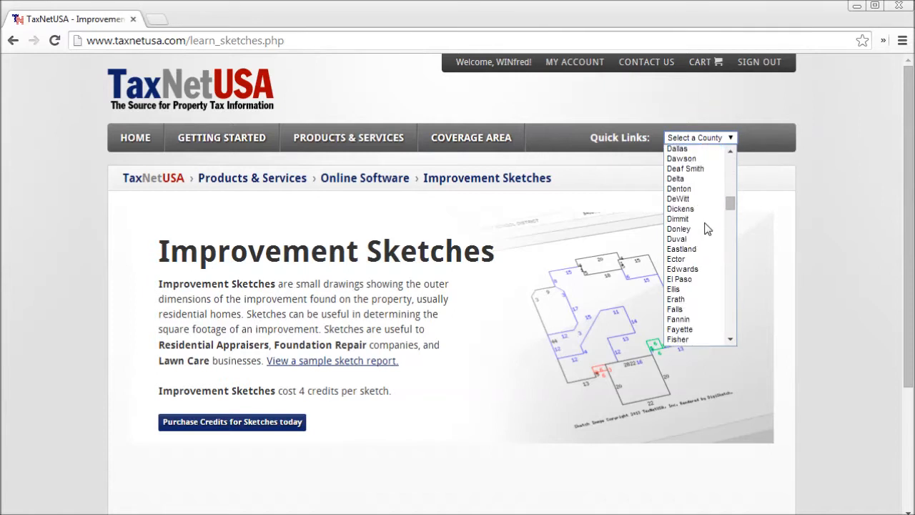
{"action": "left_click", "coordinate": [677, 147]}
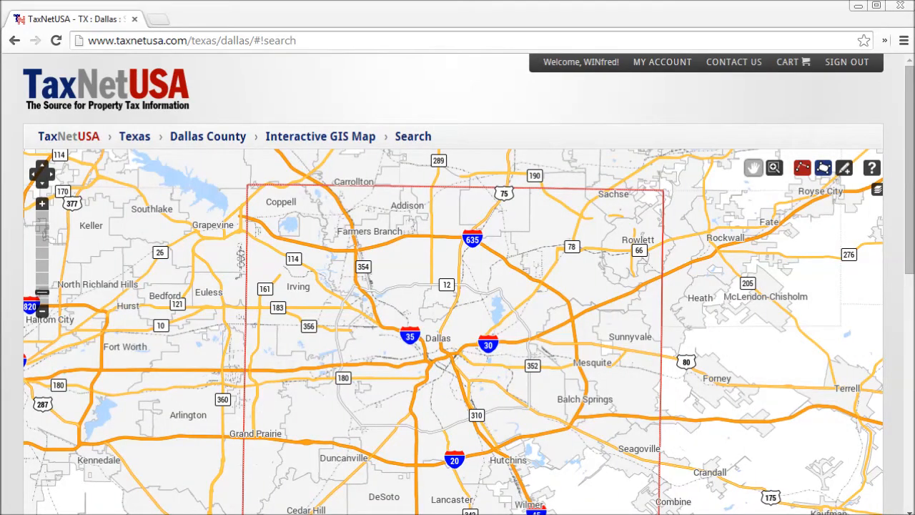
Search Dallas County properties by owner name 'ebby', returning 5 matching records
{"action": "scroll", "scroll_direction": "down", "scroll_amount": 3}
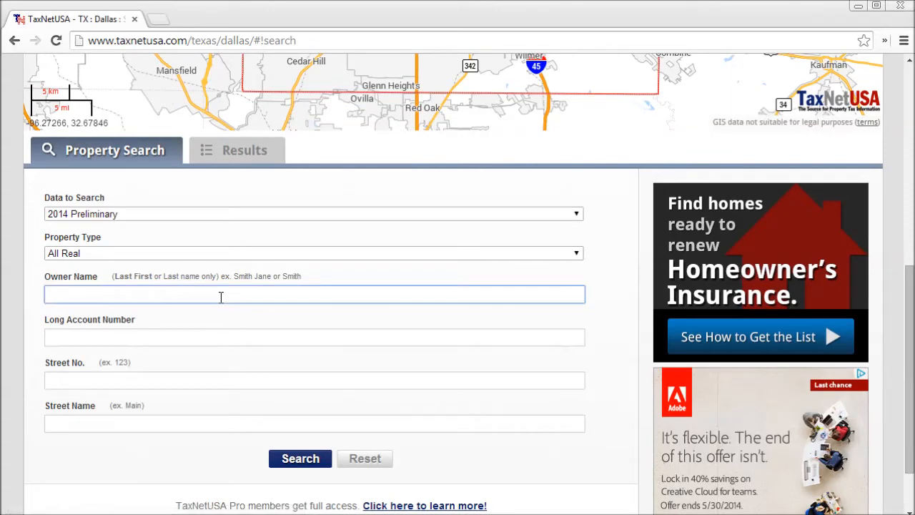
{"action": "type", "text": "ebby"}
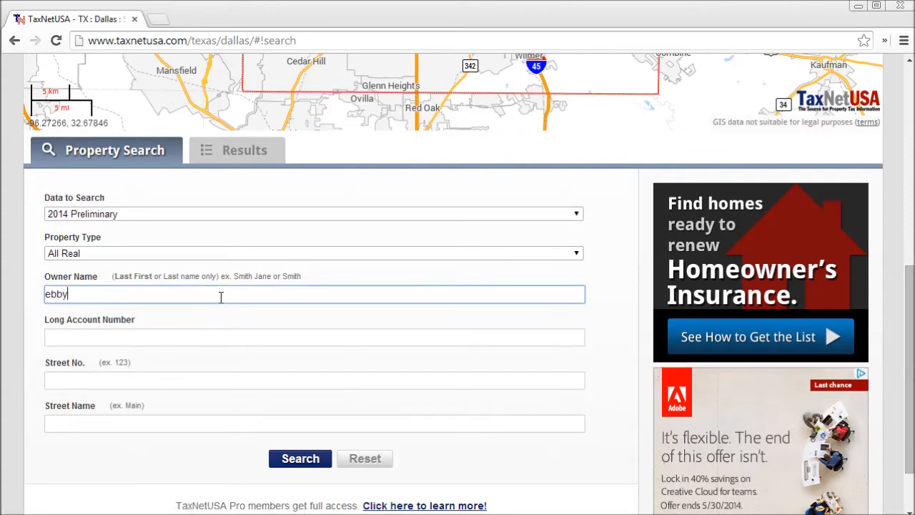
{"action": "left_click", "coordinate": [300, 457]}
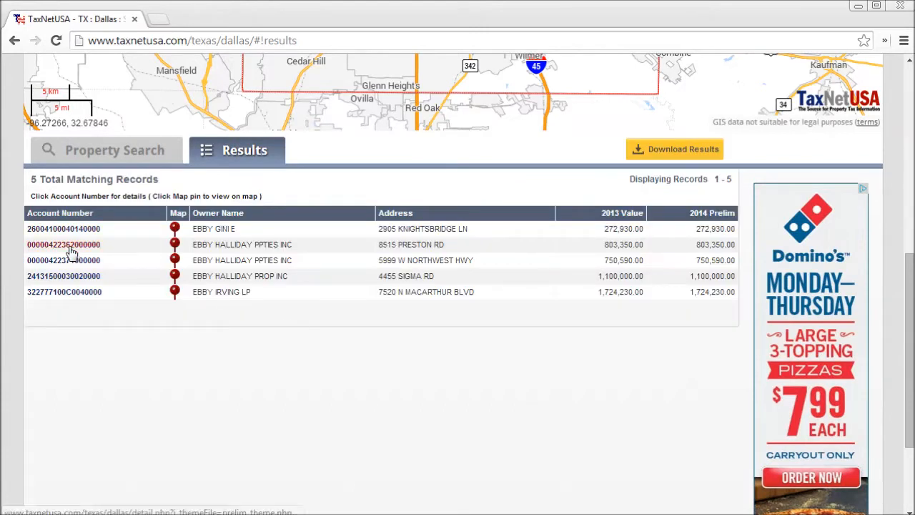
{"action": "left_click", "coordinate": [62, 243]}
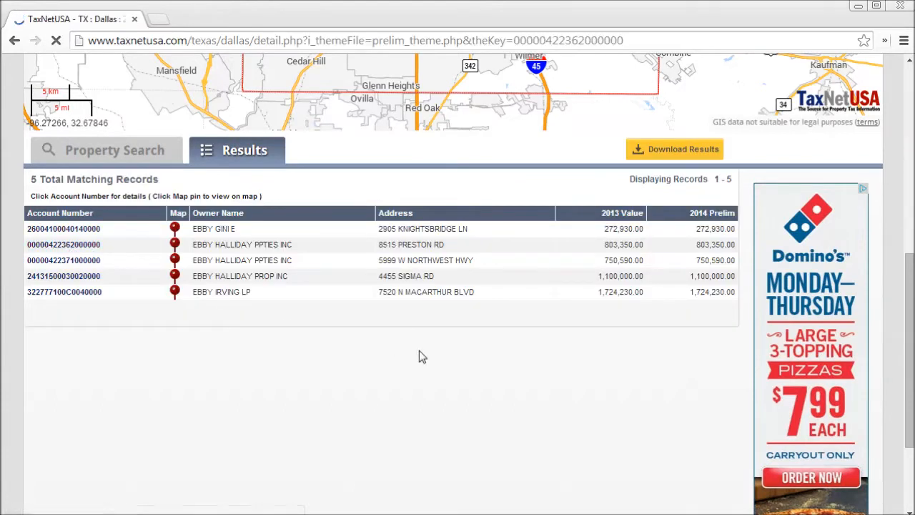
{"action": "left_click", "coordinate": [63, 243]}
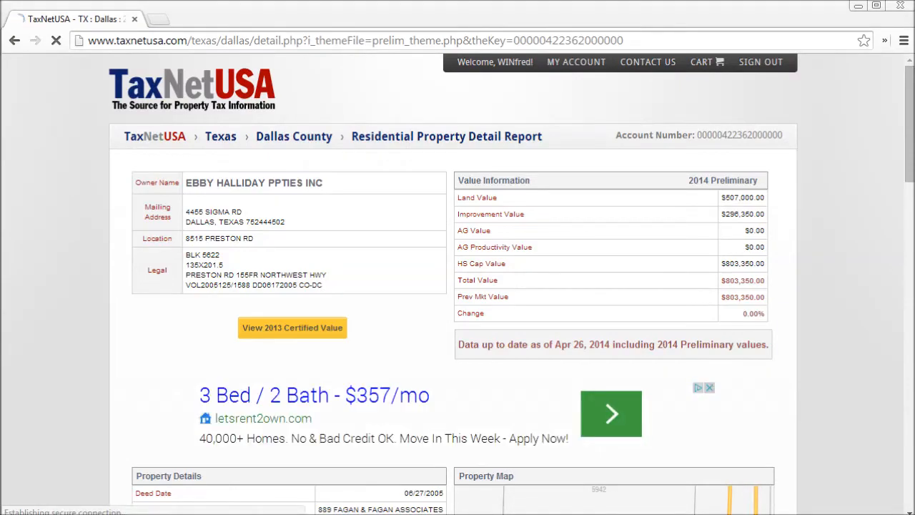
{"action": "scroll", "scroll_direction": "down", "scroll_amount": 3}
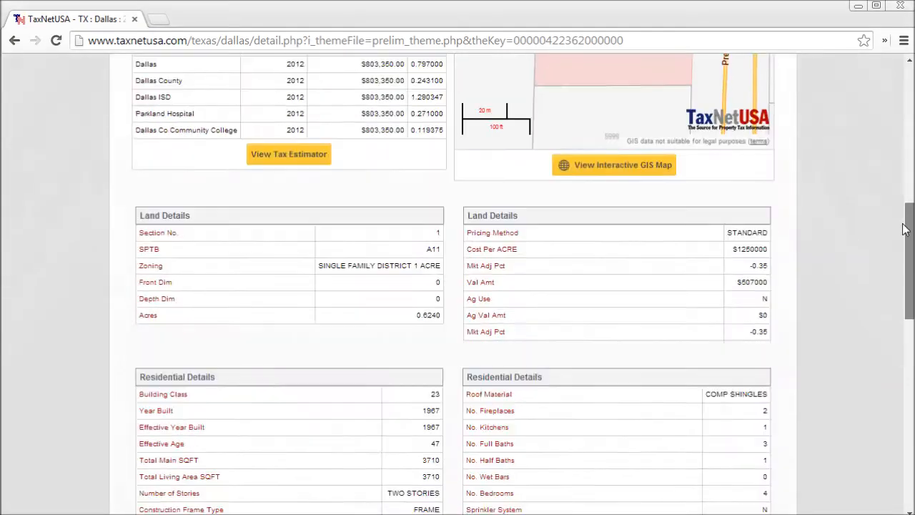
{"action": "scroll", "scroll_direction": "down", "scroll_amount": 3}
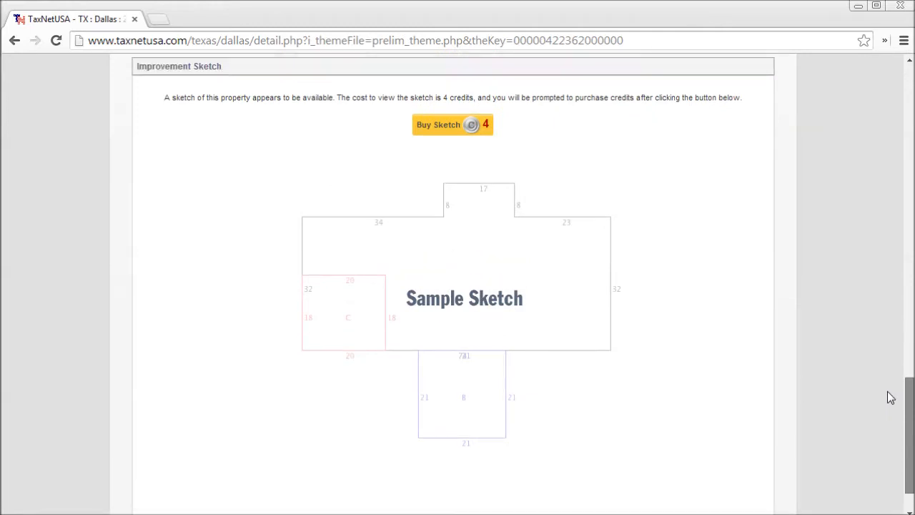
{"action": "mouse_move", "coordinate": [456, 132]}
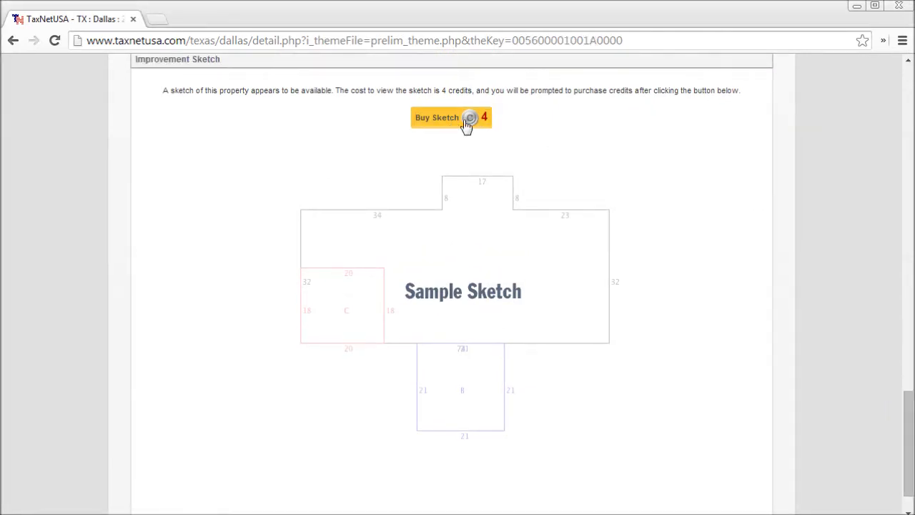
Start buying the sketch and continue to purchase credits, since the account has 0
{"action": "left_click", "coordinate": [452, 117]}
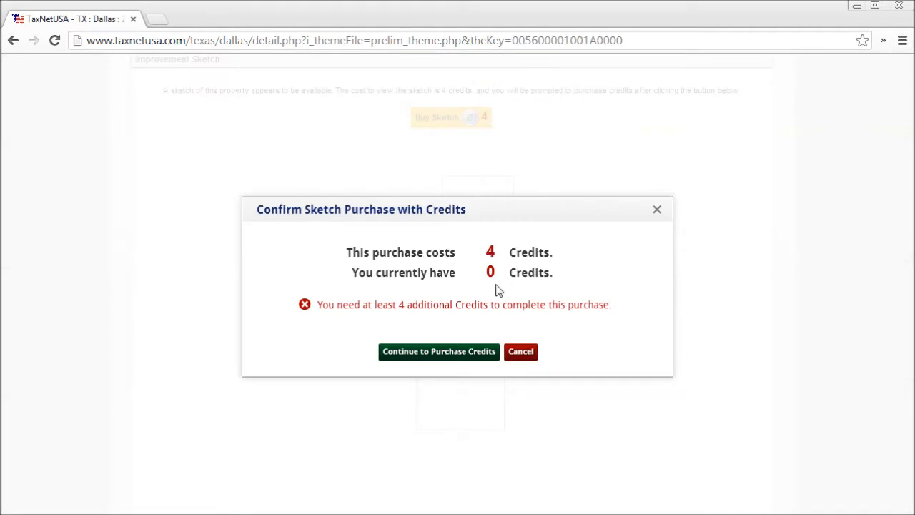
{"action": "mouse_move", "coordinate": [437, 352]}
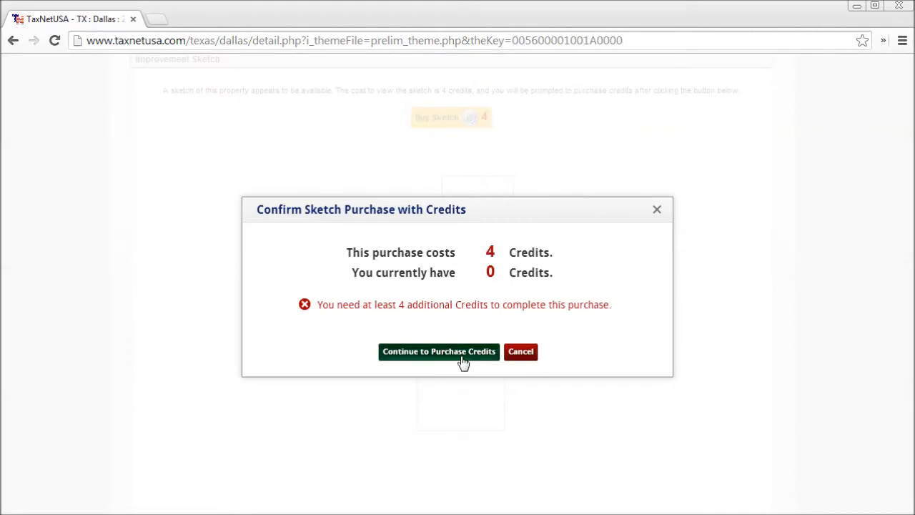
{"action": "left_click", "coordinate": [437, 352]}
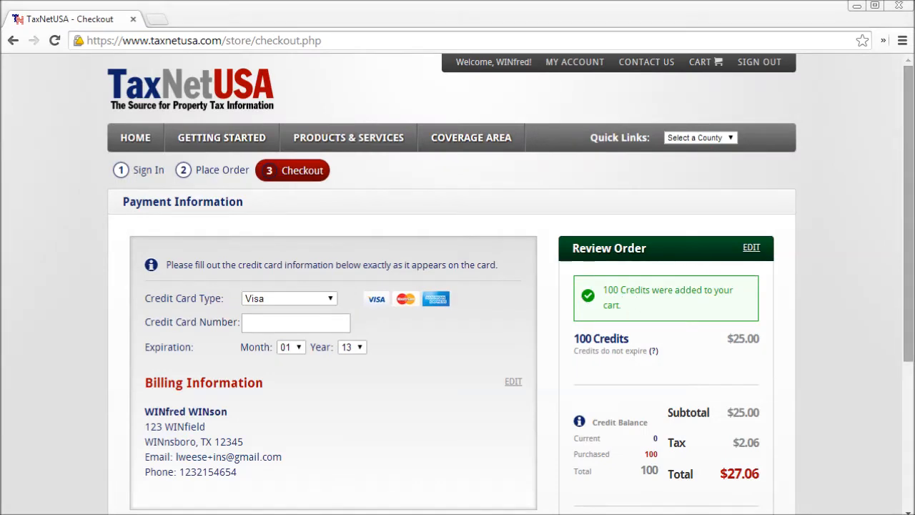
Select the 4,000 @ $0.10 ea credits package and add it to the cart
{"action": "scroll", "scroll_direction": "down", "scroll_amount": 3}
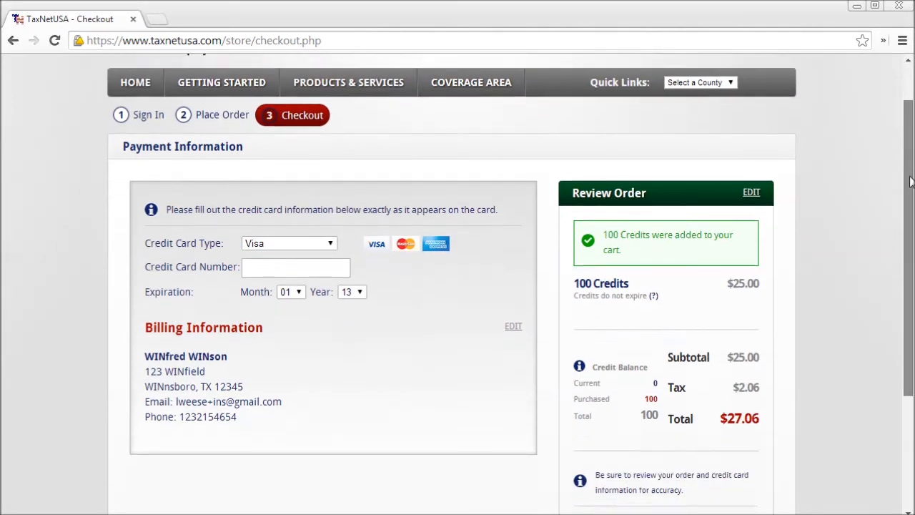
{"action": "scroll", "scroll_direction": "up", "scroll_amount": 3}
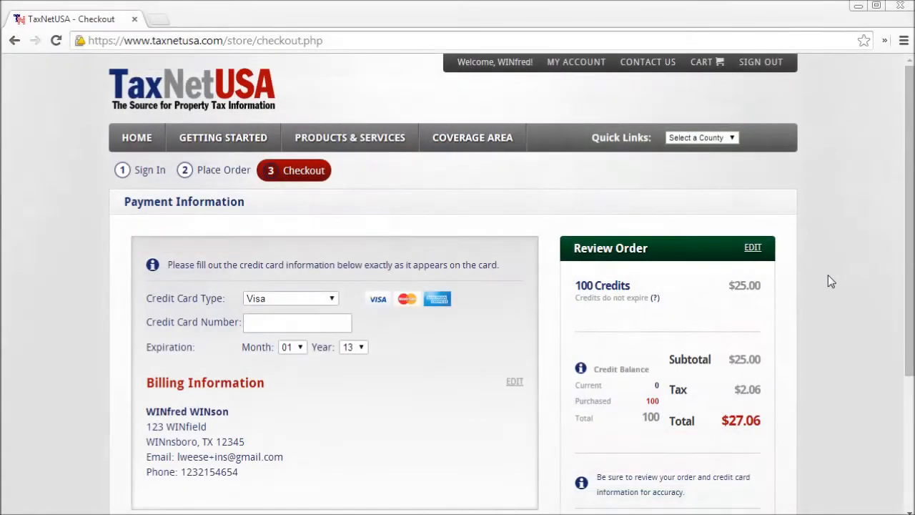
{"action": "mouse_move", "coordinate": [786, 312]}
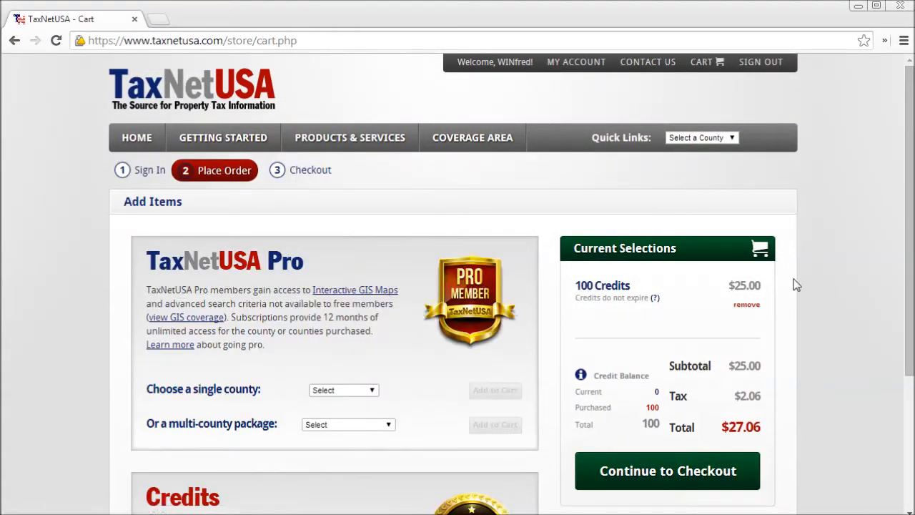
{"action": "scroll", "scroll_direction": "down", "scroll_amount": 3}
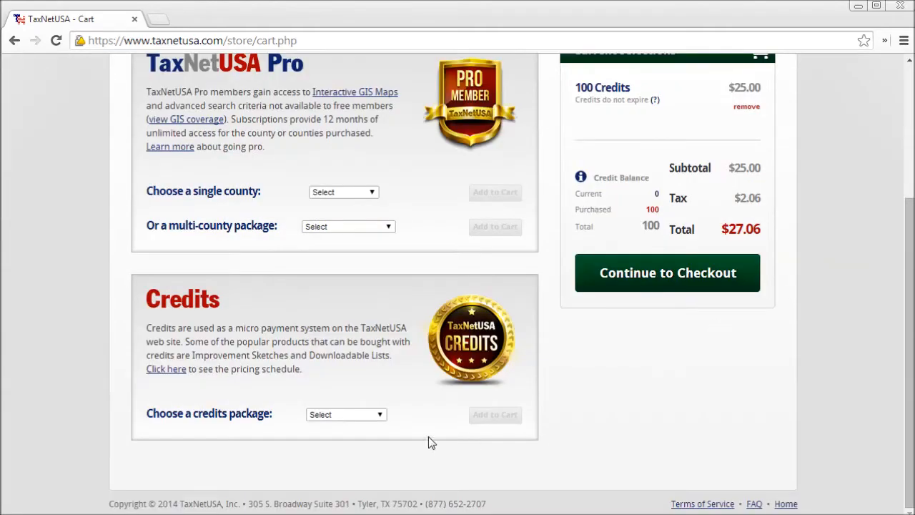
{"action": "left_click", "coordinate": [346, 414]}
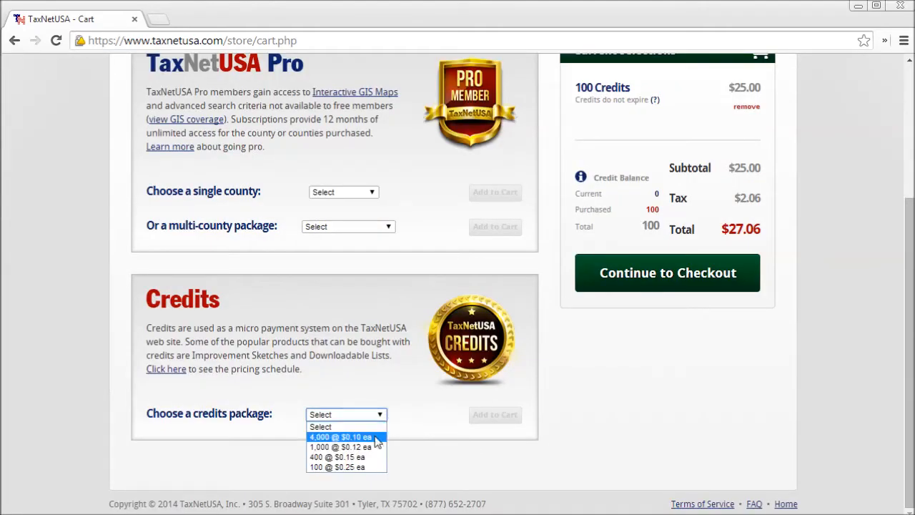
{"action": "mouse_move", "coordinate": [346, 446]}
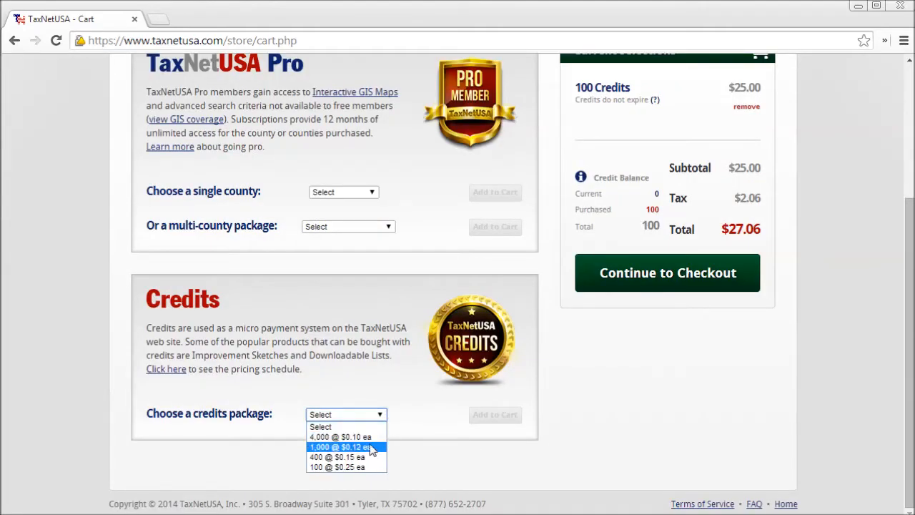
{"action": "left_click", "coordinate": [346, 436]}
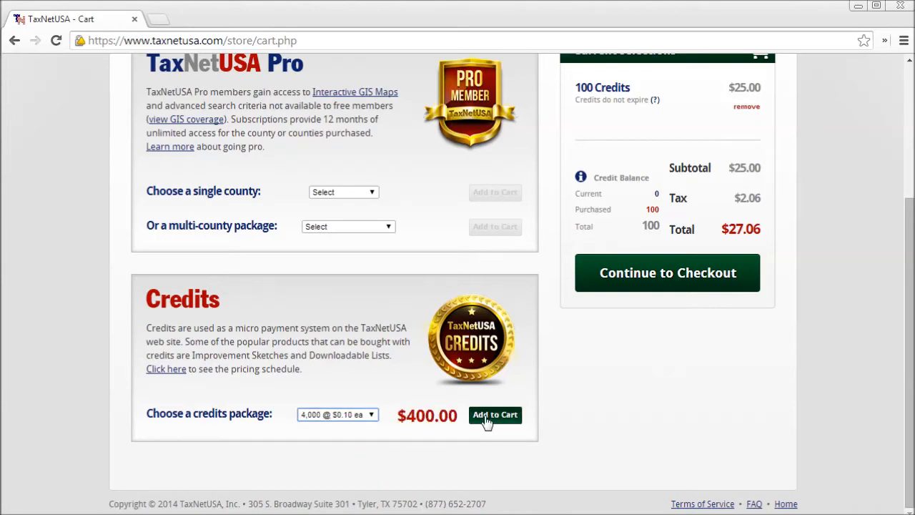
{"action": "left_click", "coordinate": [666, 271]}
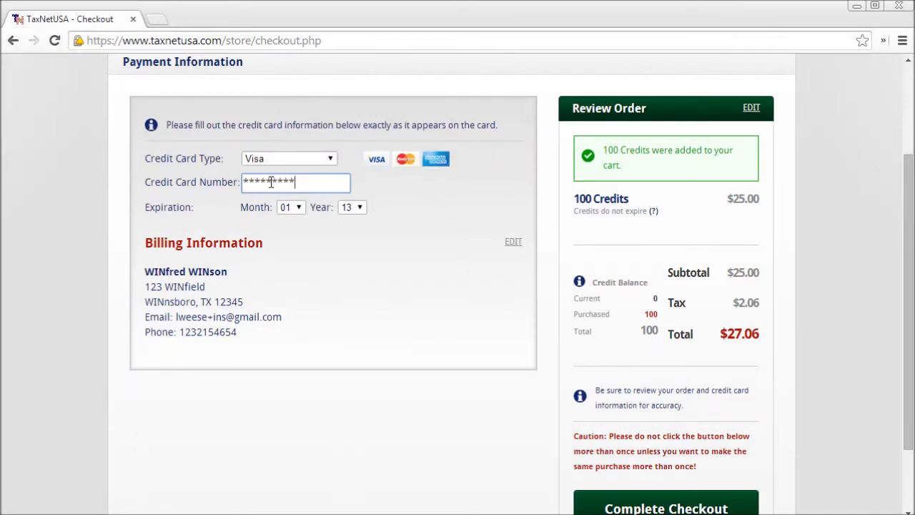
Set the card expiration year to 16 and complete checkout, producing receipt 16324 for $27.06
{"action": "left_click", "coordinate": [351, 207]}
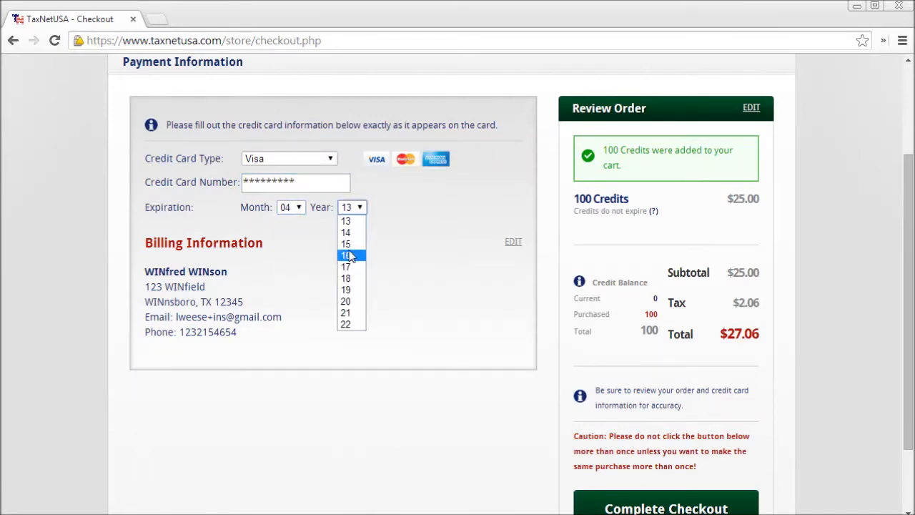
{"action": "left_click", "coordinate": [346, 255]}
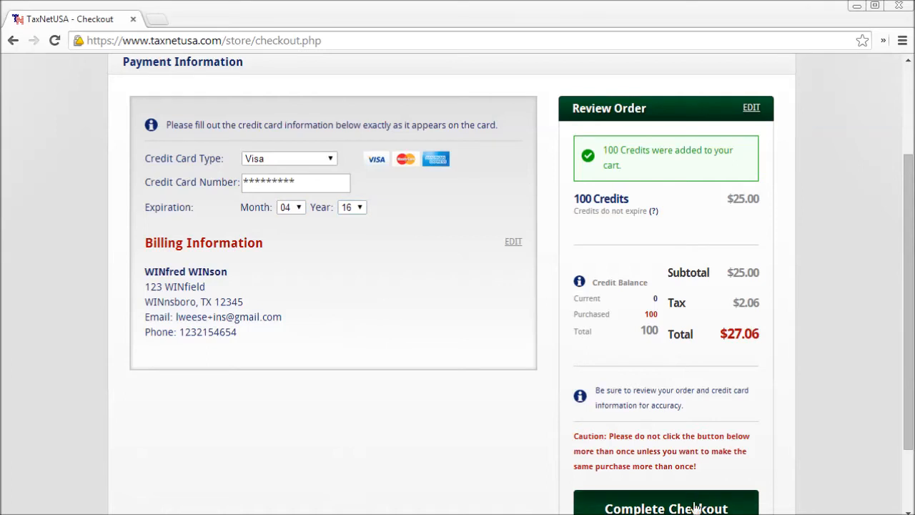
{"action": "left_click", "coordinate": [666, 508]}
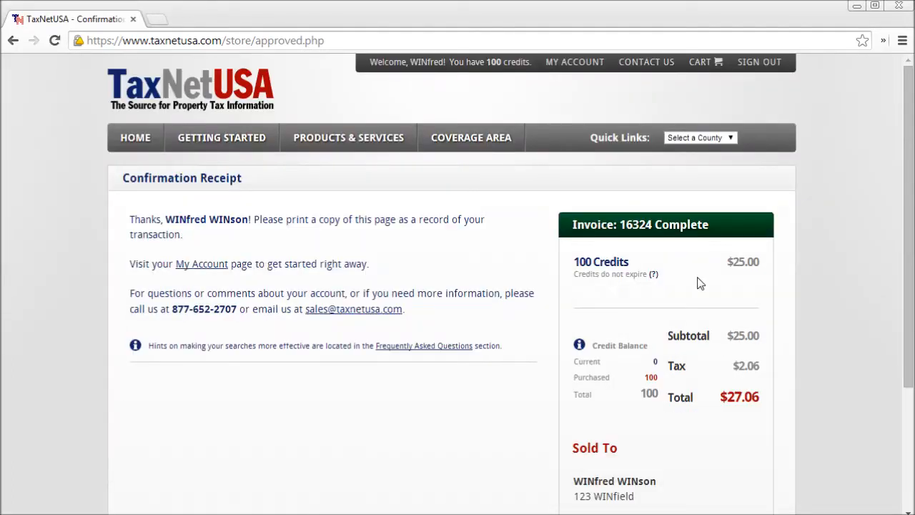
{"action": "scroll", "scroll_direction": "down", "scroll_amount": 3}
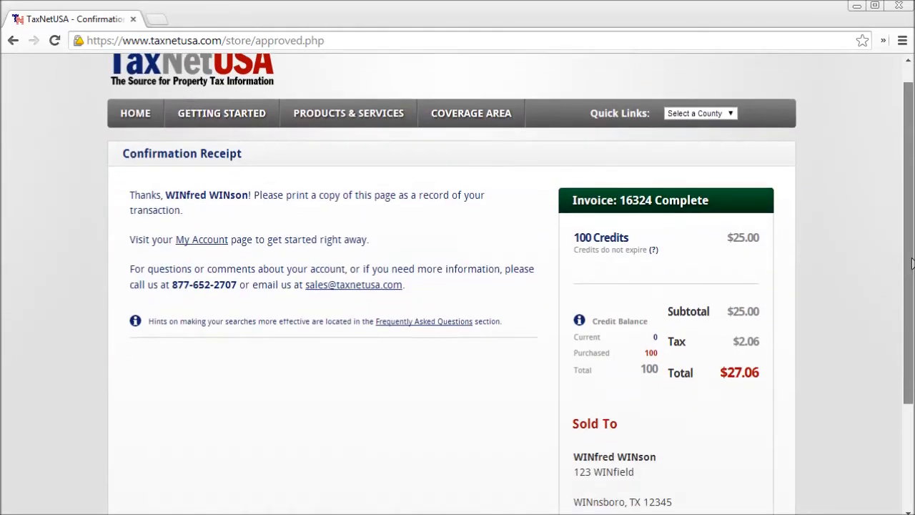
{"action": "scroll", "scroll_direction": "down", "scroll_amount": 3}
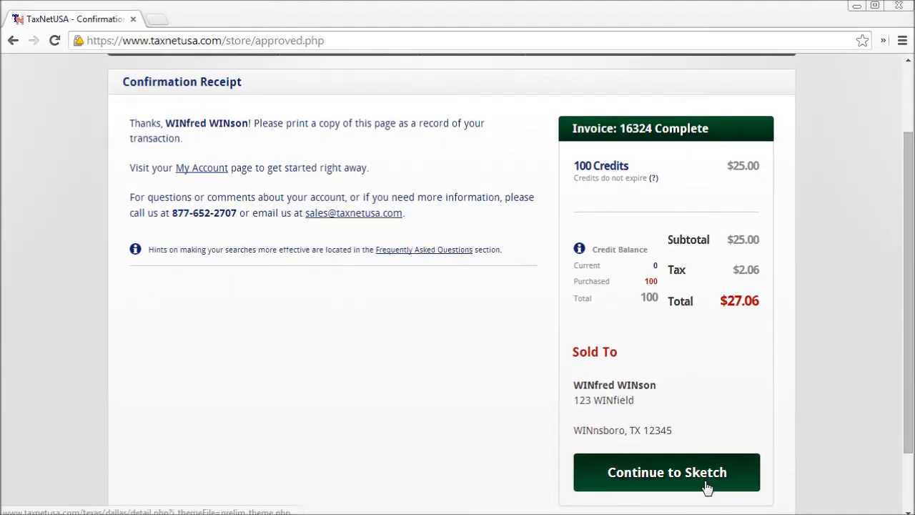
{"action": "left_click", "coordinate": [666, 472]}
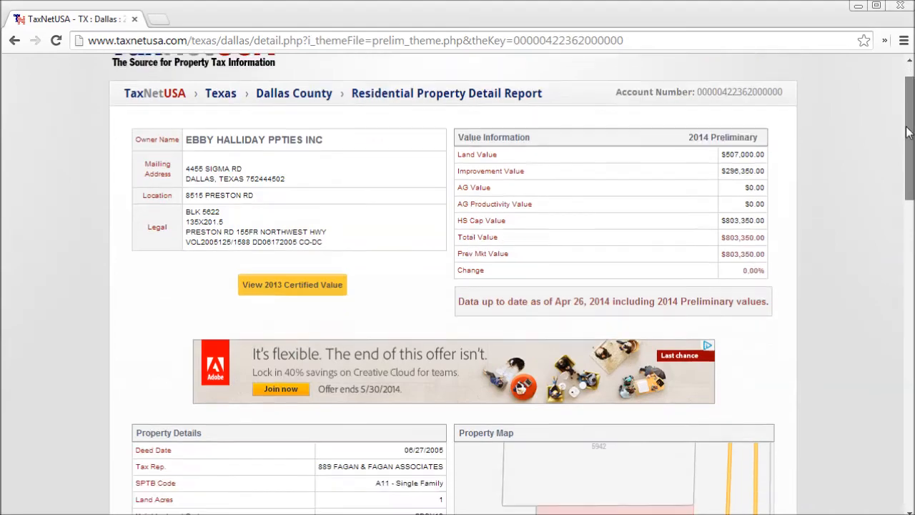
Scroll the report down to the Improvement Sketch with the house and garage outlines
{"action": "scroll", "scroll_direction": "down", "scroll_amount": 3}
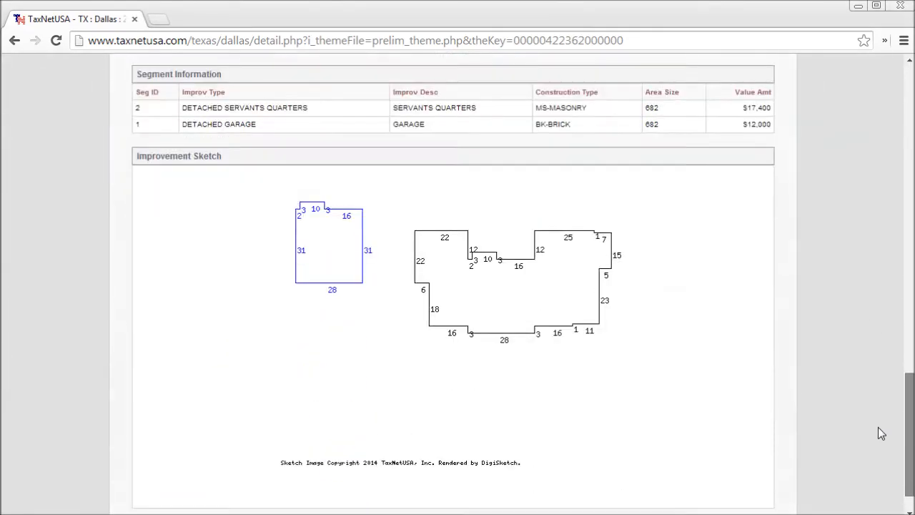
{"action": "scroll", "scroll_direction": "down", "scroll_amount": 3}
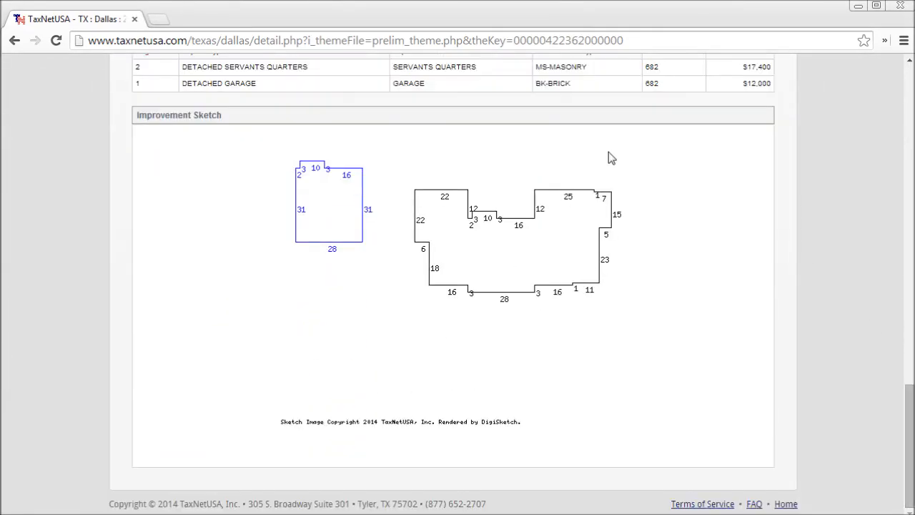
{"action": "mouse_move", "coordinate": [620, 320]}
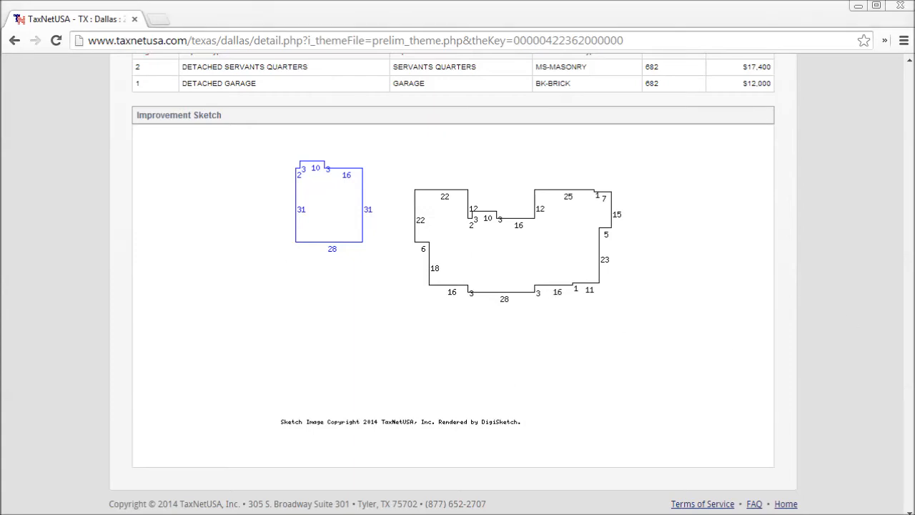
Preview printing the report across 3 sheets in Chrome, then cancel without printing
{"action": "left_click", "coordinate": [904, 40]}
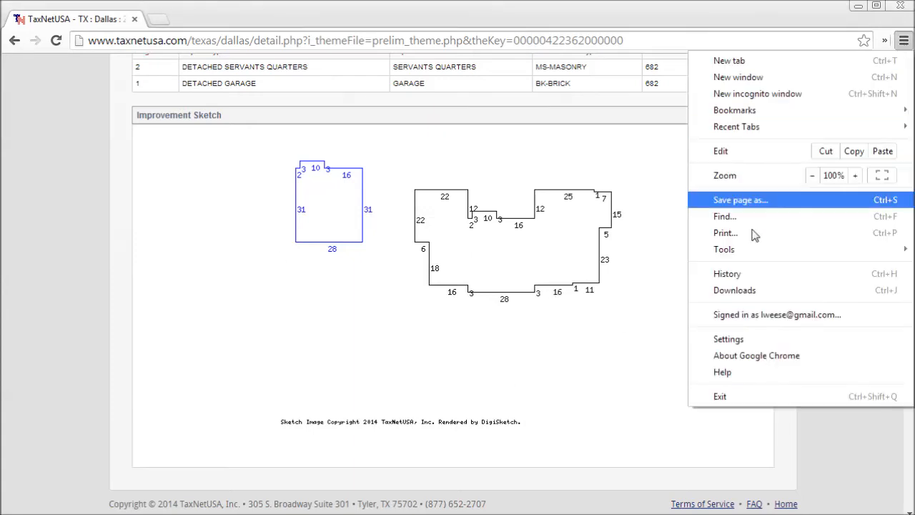
{"action": "left_click", "coordinate": [724, 231]}
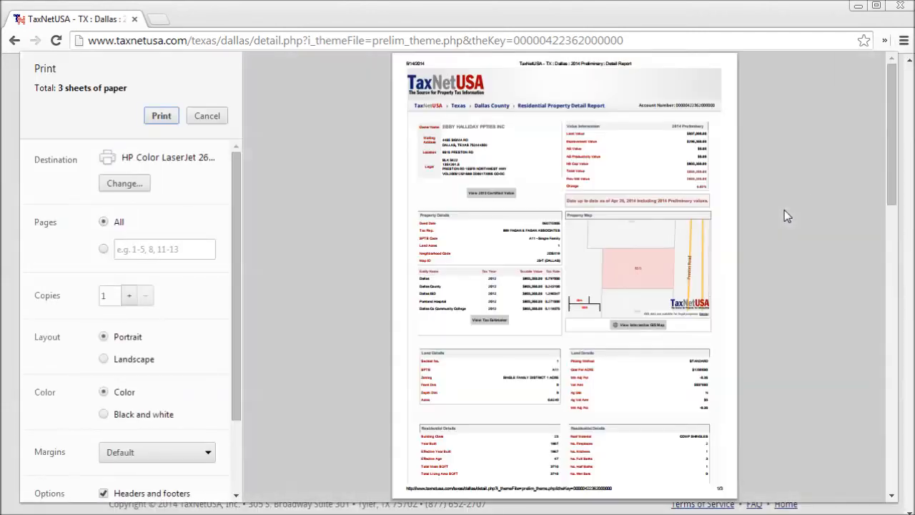
{"action": "scroll", "scroll_direction": "down", "scroll_amount": 3}
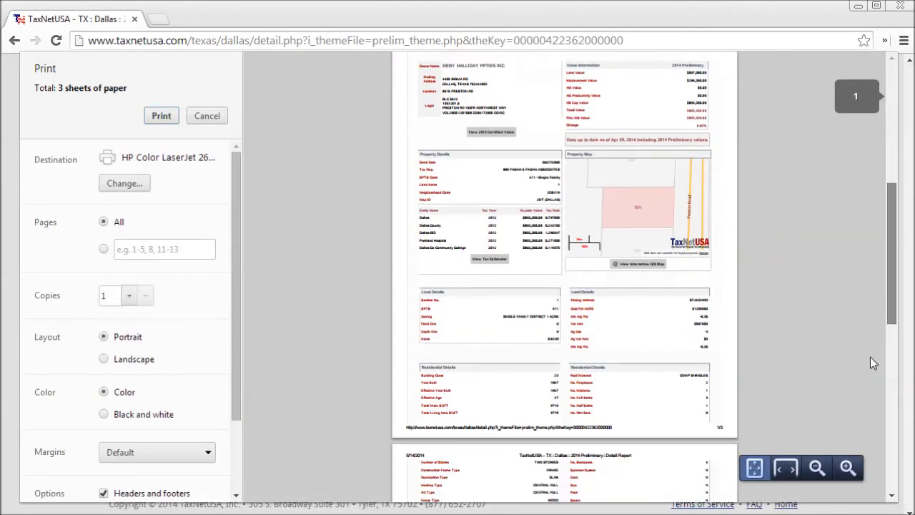
{"action": "scroll", "scroll_direction": "down", "scroll_amount": 3}
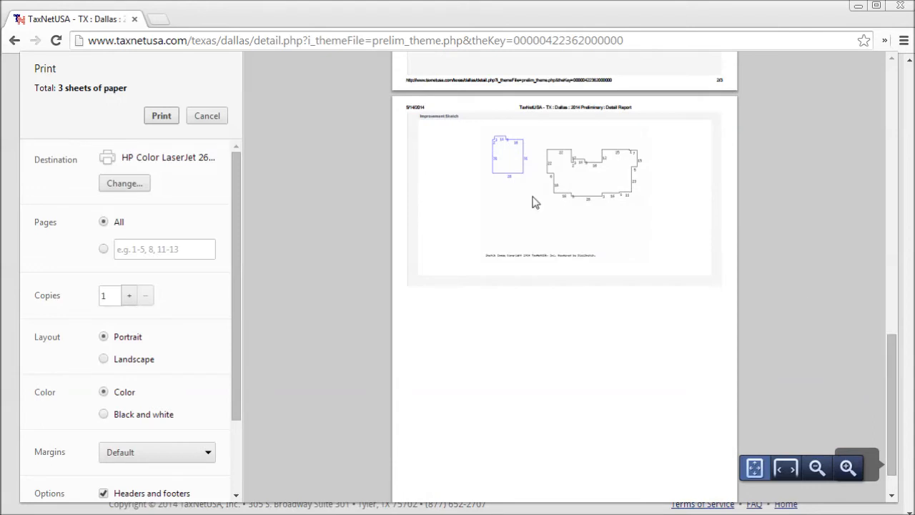
{"action": "left_click", "coordinate": [206, 115]}
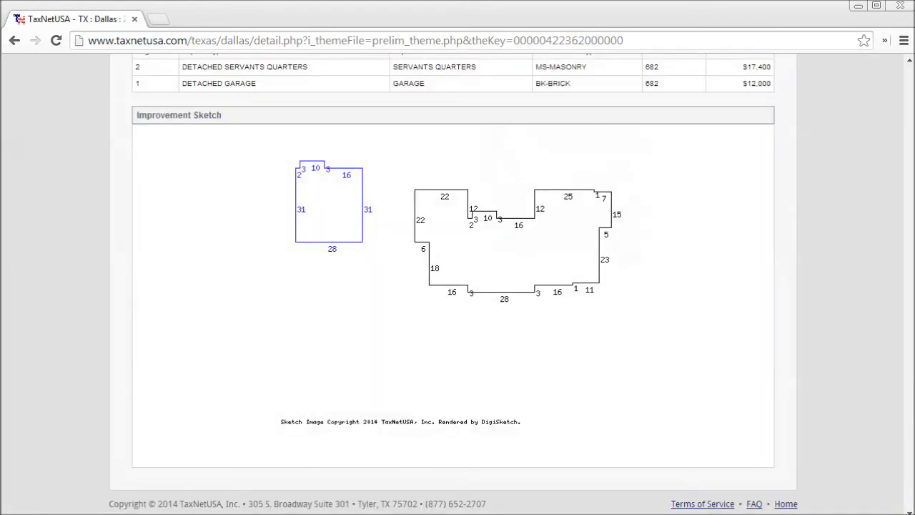
Bring up the save and copy options for the sketch image
{"action": "right_click", "coordinate": [585, 215]}
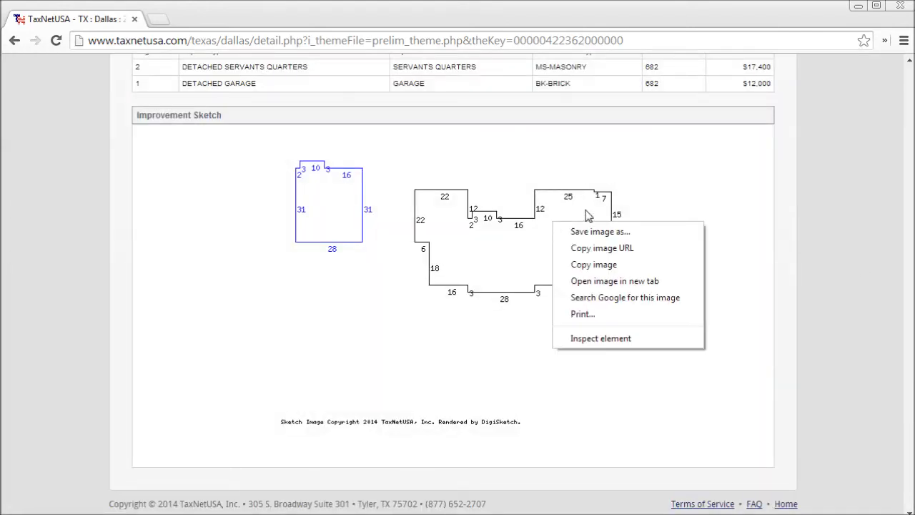